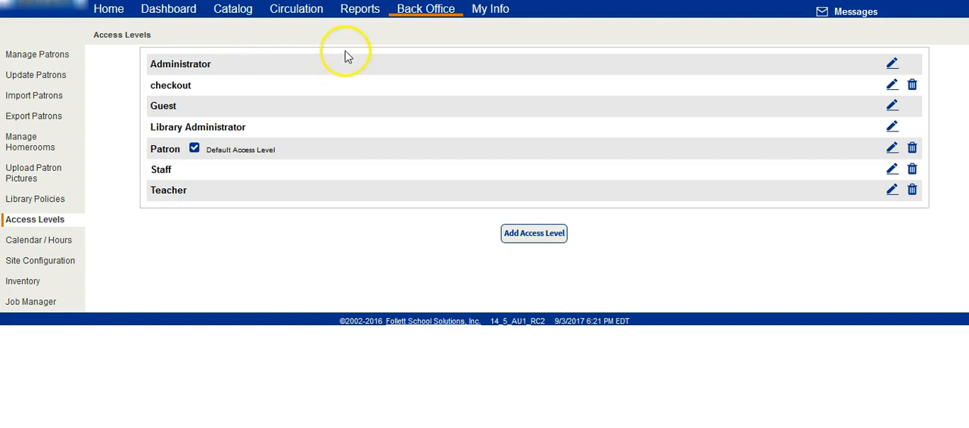
{"action": "mouse_move", "coordinate": [441, 38]}
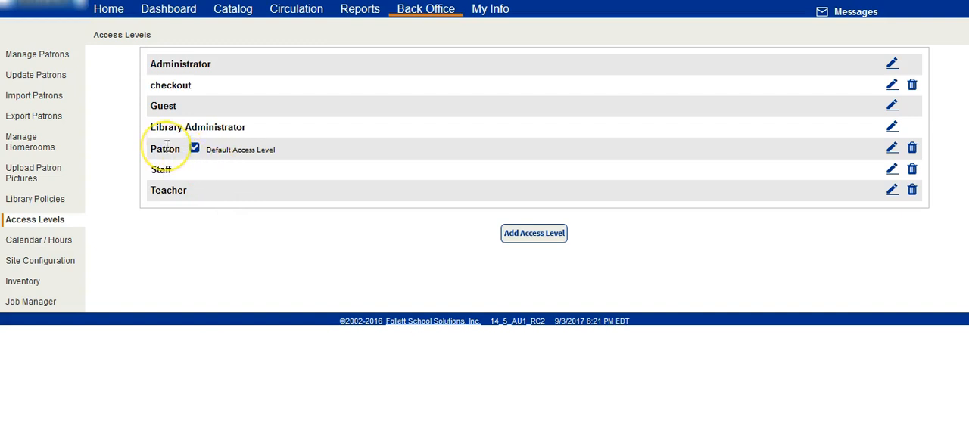
{"action": "mouse_move", "coordinate": [202, 116]}
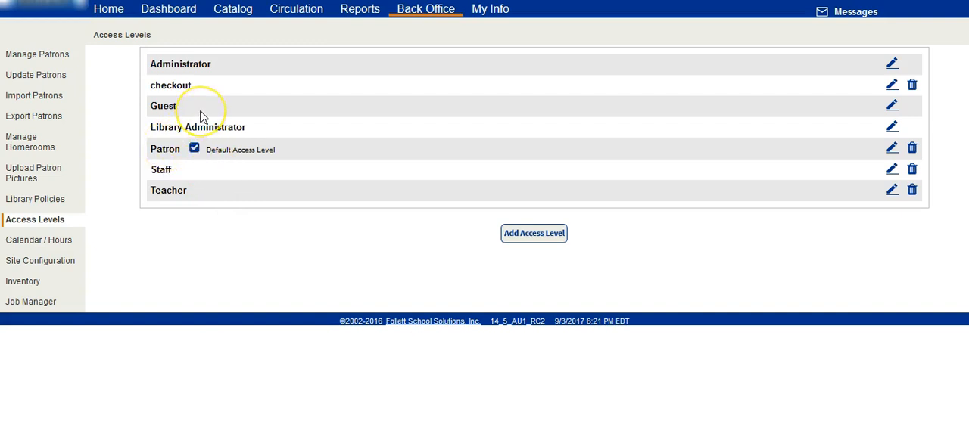
{"action": "mouse_move", "coordinate": [202, 115]}
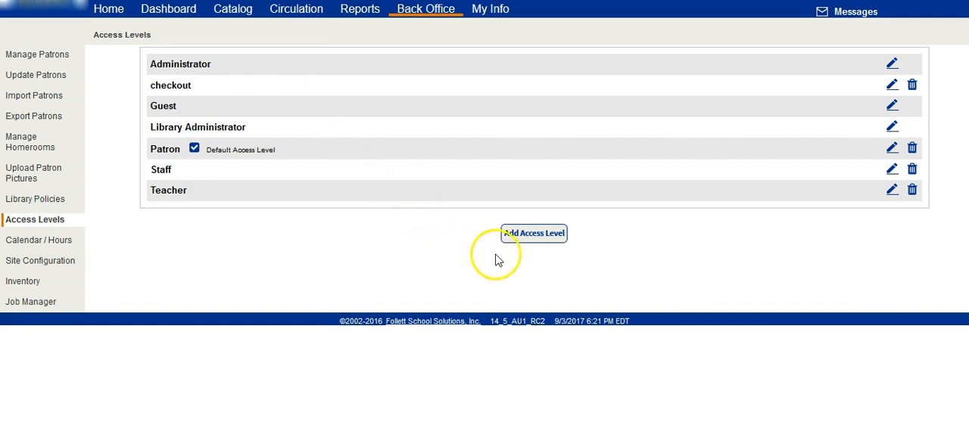
{"action": "mouse_move", "coordinate": [545, 237]}
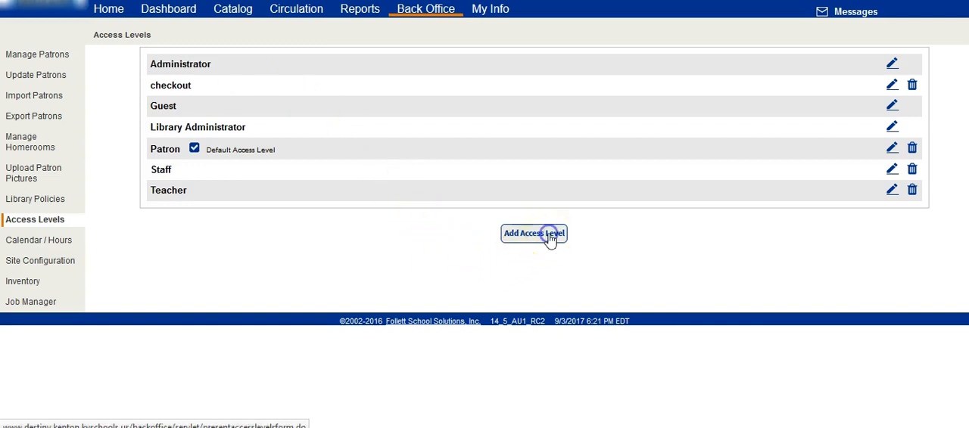
Step: Start a new access level form, review its permission options and abandon it unsaved
{"action": "left_click", "coordinate": [534, 233]}
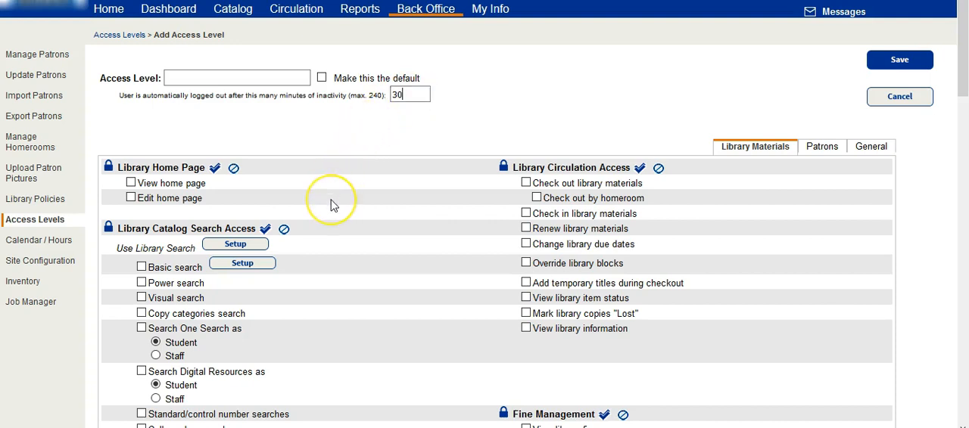
{"action": "mouse_move", "coordinate": [333, 206]}
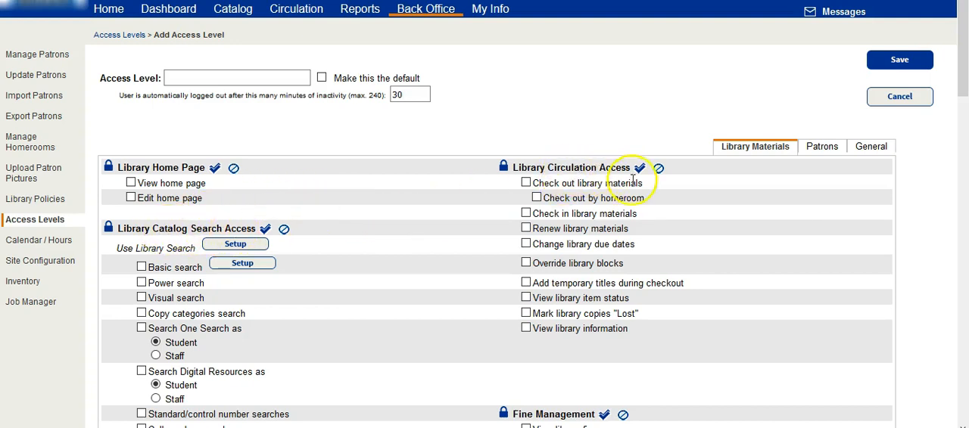
{"action": "scroll", "scroll_direction": "down", "scroll_amount": 3}
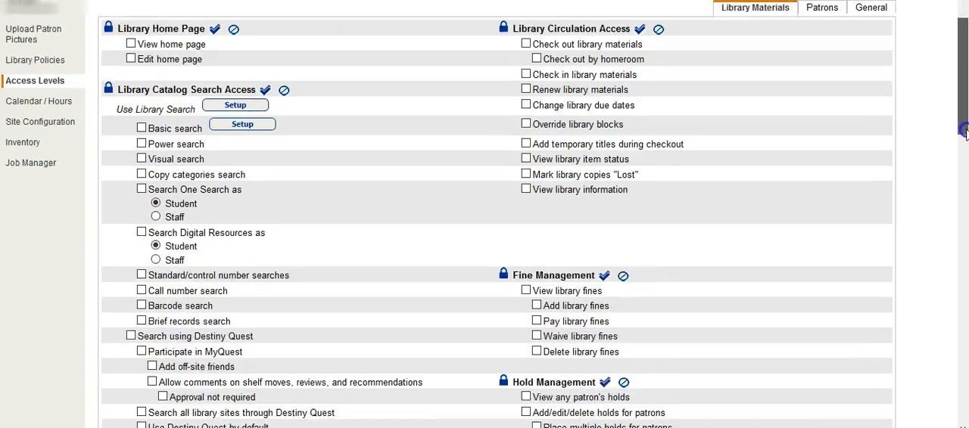
{"action": "scroll", "scroll_direction": "down", "scroll_amount": 3}
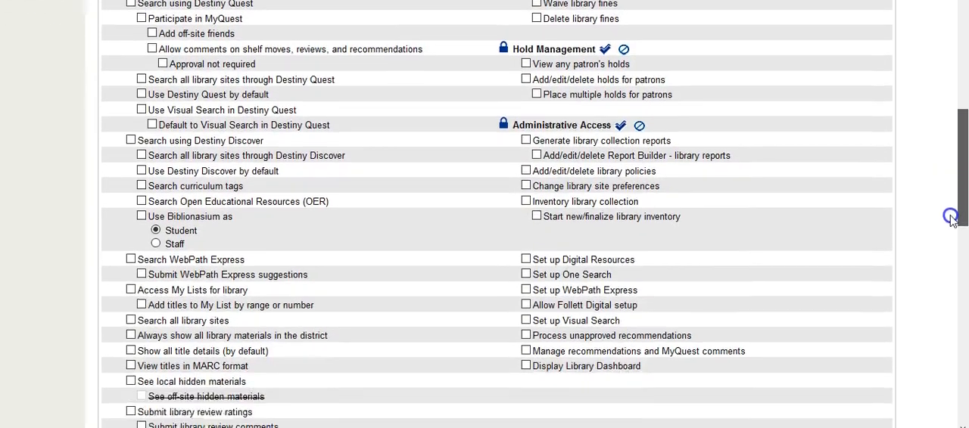
{"action": "scroll", "scroll_direction": "down", "scroll_amount": 3}
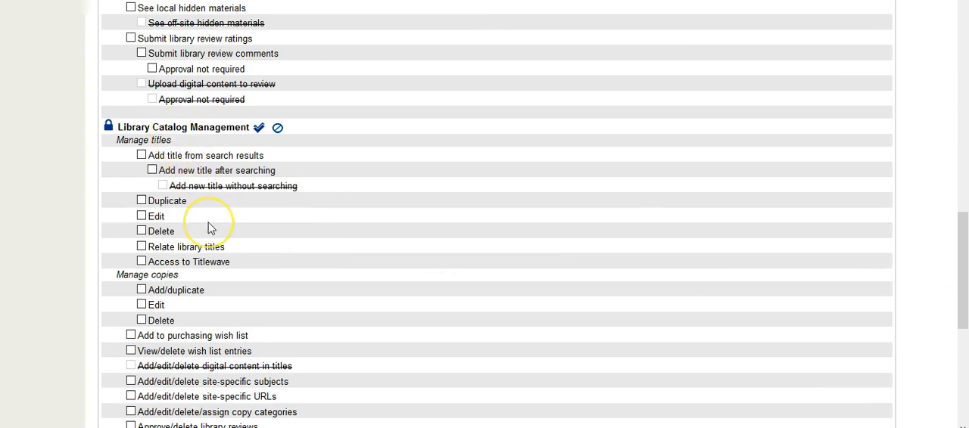
{"action": "mouse_move", "coordinate": [186, 241]}
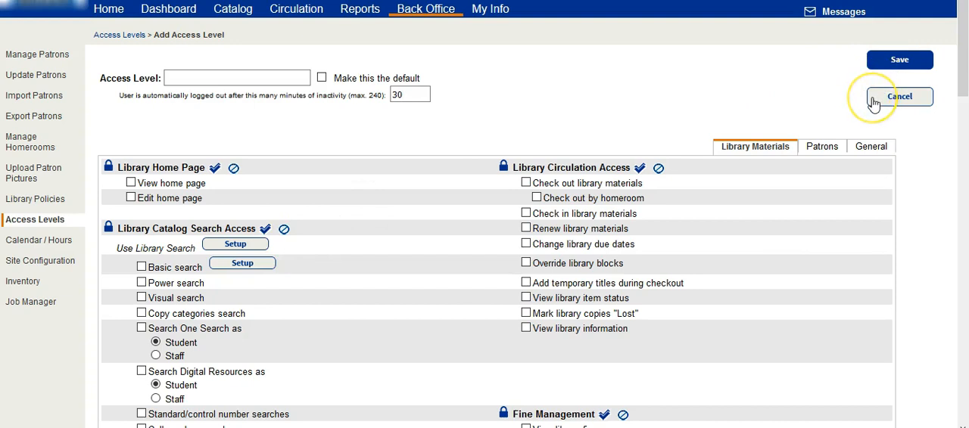
{"action": "left_click", "coordinate": [898, 96]}
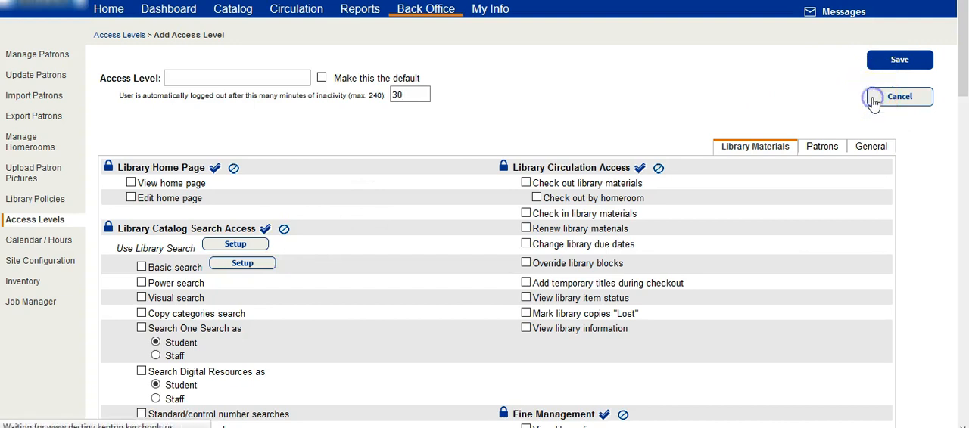
{"action": "left_click", "coordinate": [901, 96]}
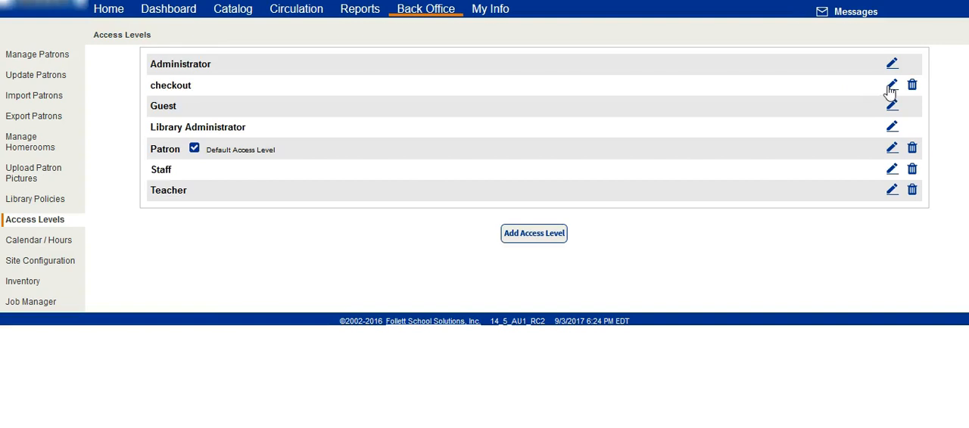
{"action": "mouse_move", "coordinate": [891, 84]}
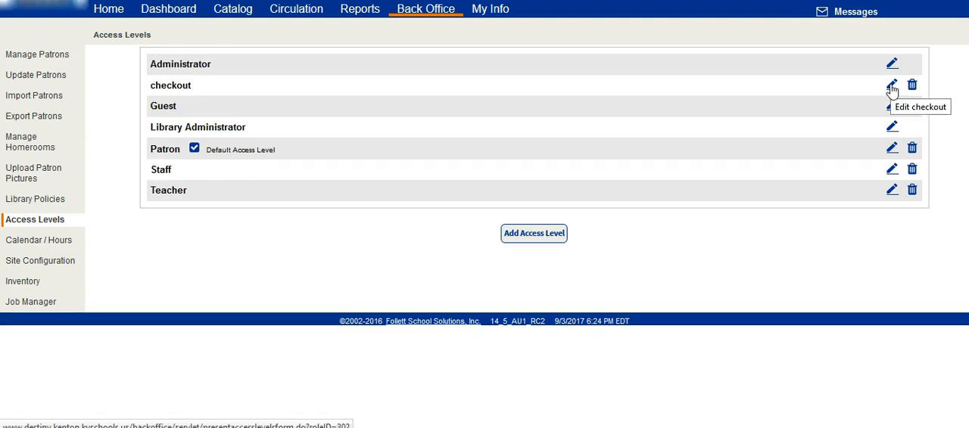
Step: Edit the checkout access level, review its search and circulation permissions and save it
{"action": "left_click", "coordinate": [892, 83]}
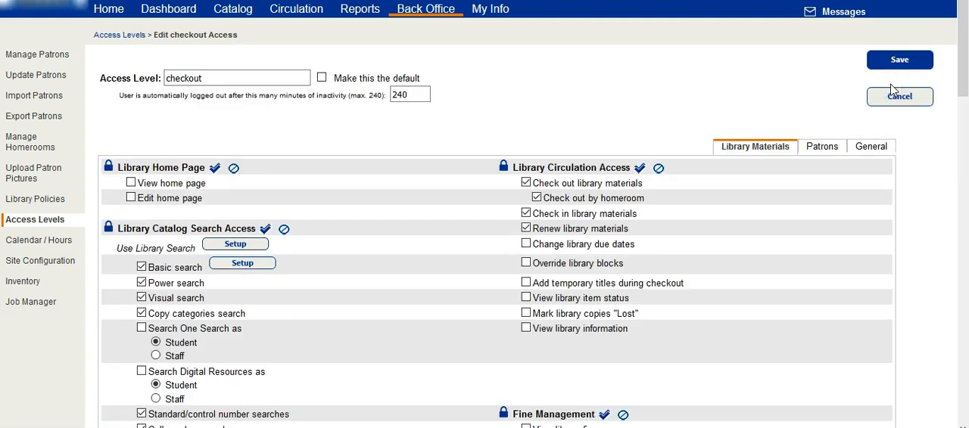
{"action": "mouse_move", "coordinate": [964, 61]}
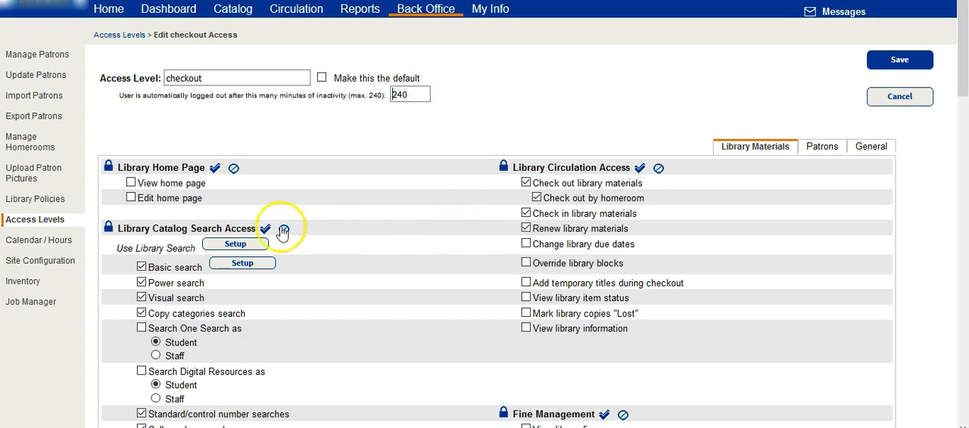
{"action": "mouse_move", "coordinate": [185, 231]}
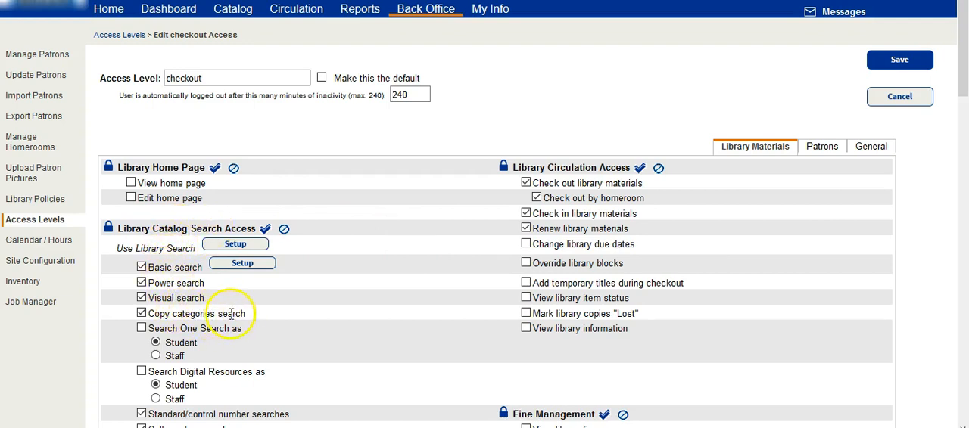
{"action": "mouse_move", "coordinate": [302, 357]}
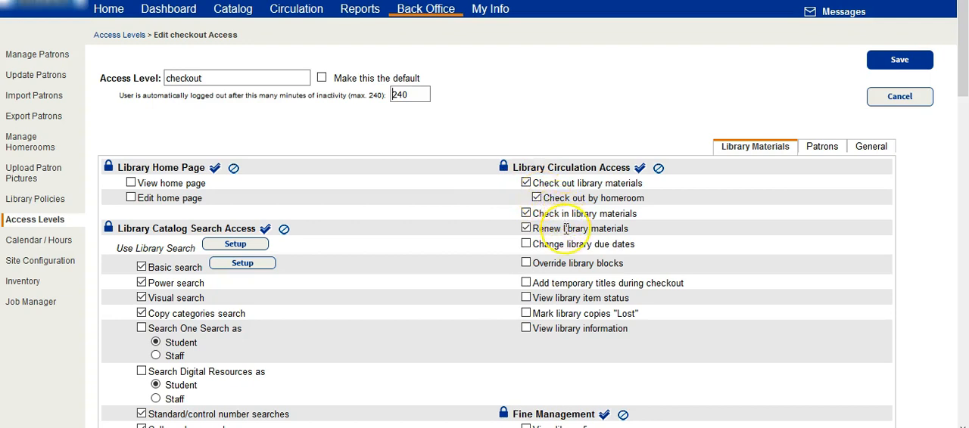
{"action": "left_click", "coordinate": [526, 228]}
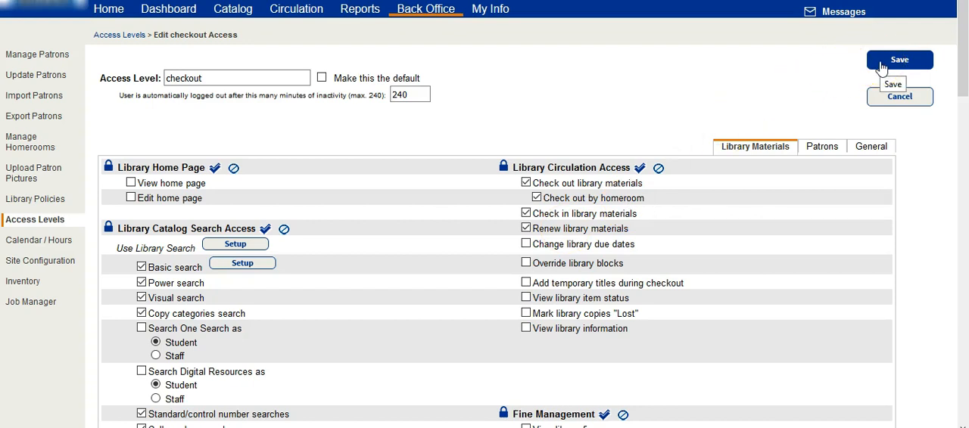
{"action": "left_click", "coordinate": [897, 59]}
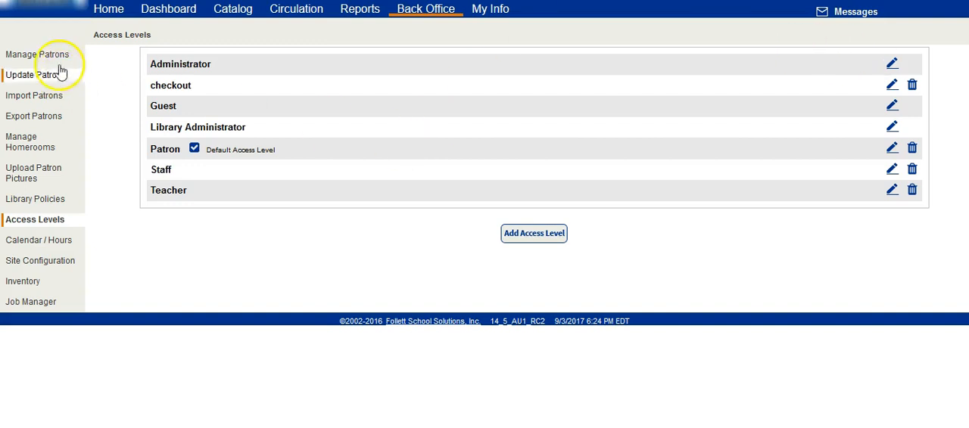
Step: Go to the Manage Patrons search page from the Back Office sidebar
{"action": "left_click", "coordinate": [36, 59]}
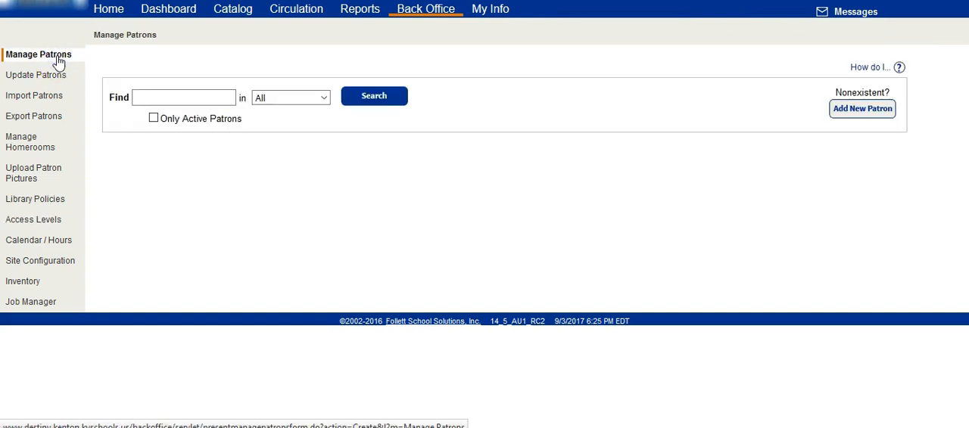
{"action": "mouse_move", "coordinate": [610, 108]}
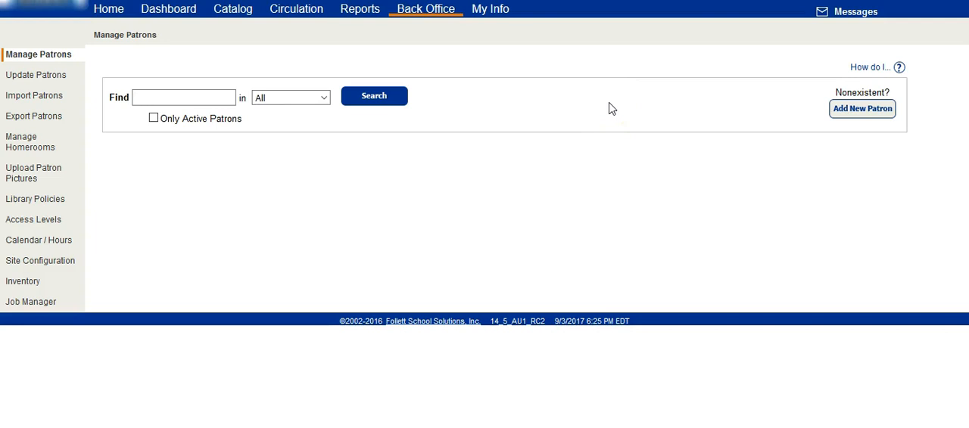
{"action": "left_click", "coordinate": [183, 96]}
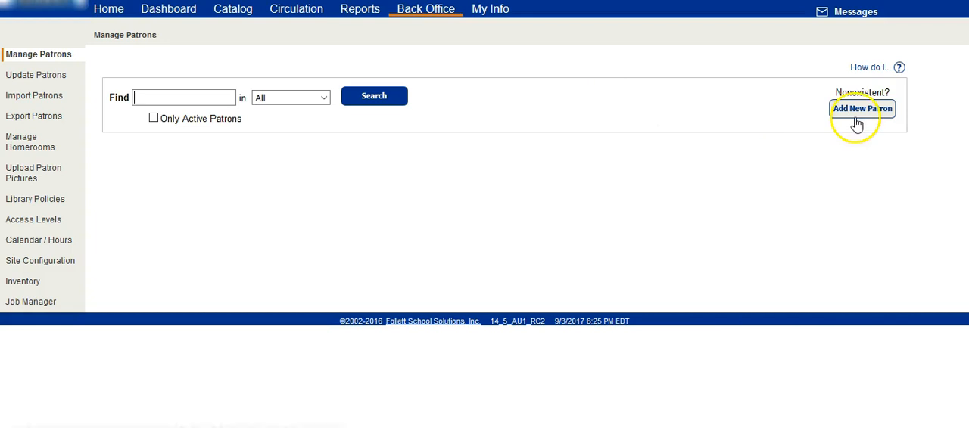
Step: Create a new patron record with last name Checkout and begin its new password
{"action": "left_click", "coordinate": [861, 109]}
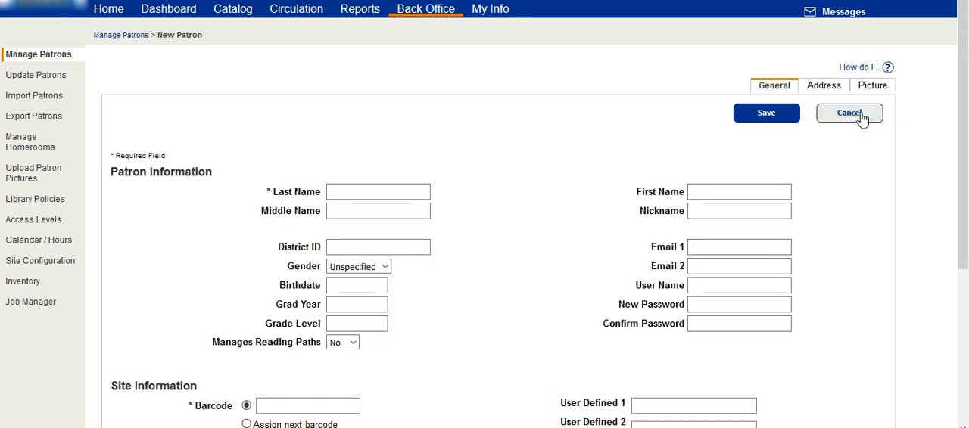
{"action": "type", "text": "Checkout"}
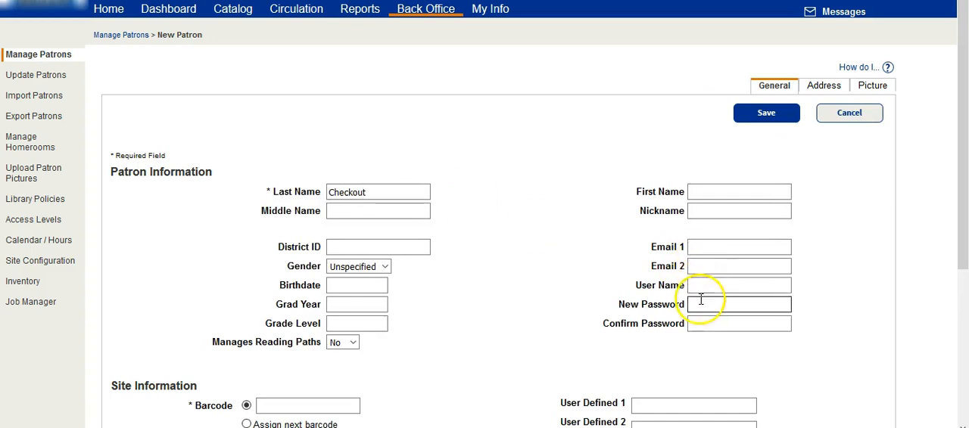
{"action": "left_click", "coordinate": [740, 304]}
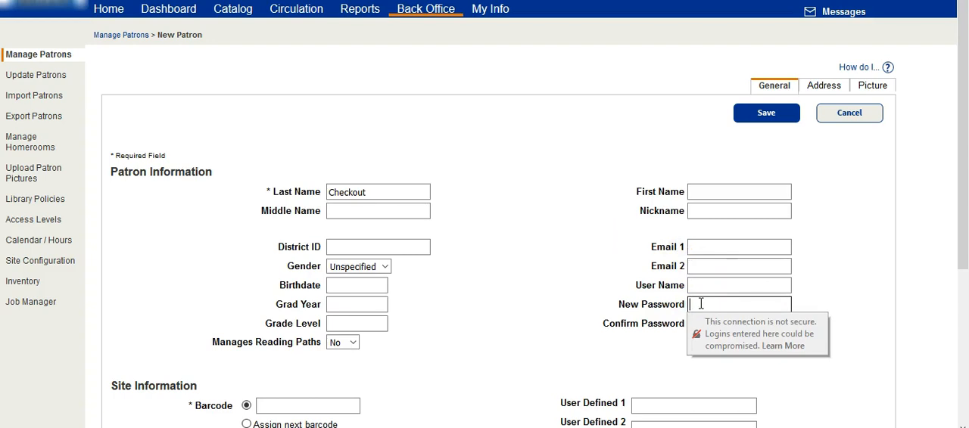
{"action": "mouse_move", "coordinate": [927, 203]}
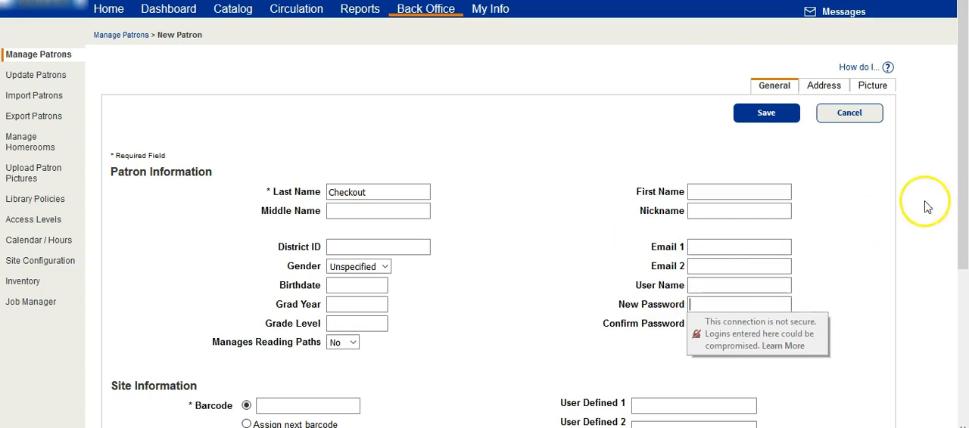
Step: Have the next barcode assigned automatically and choose the patron's access level
{"action": "scroll", "scroll_direction": "down", "scroll_amount": 3}
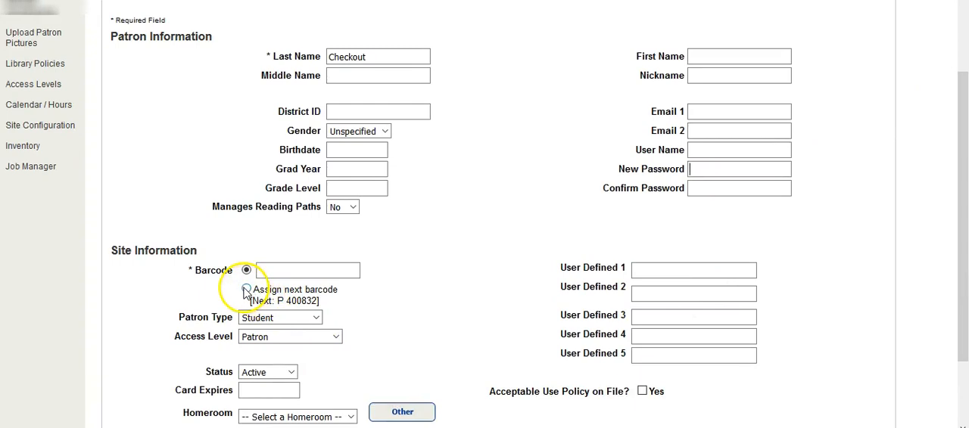
{"action": "left_click", "coordinate": [246, 290]}
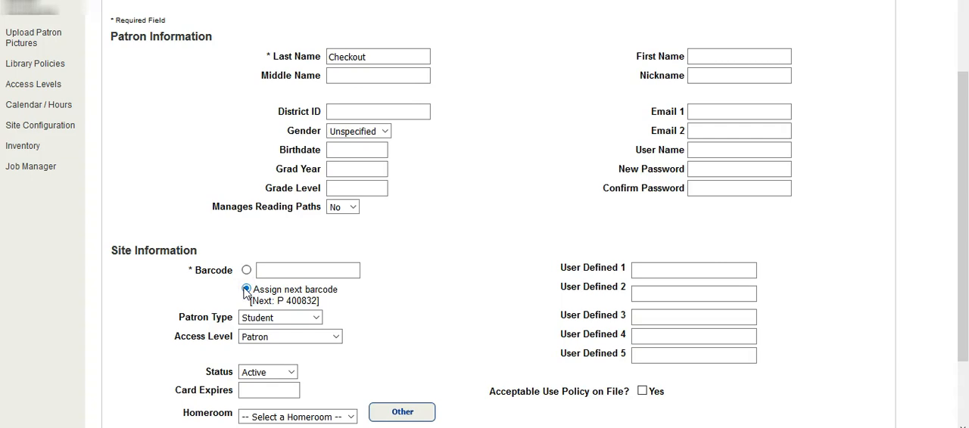
{"action": "left_click", "coordinate": [245, 290]}
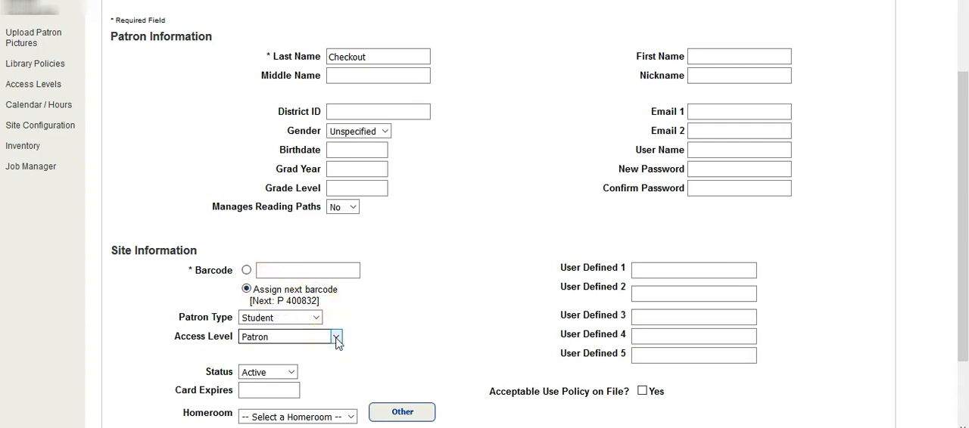
{"action": "left_click", "coordinate": [335, 337]}
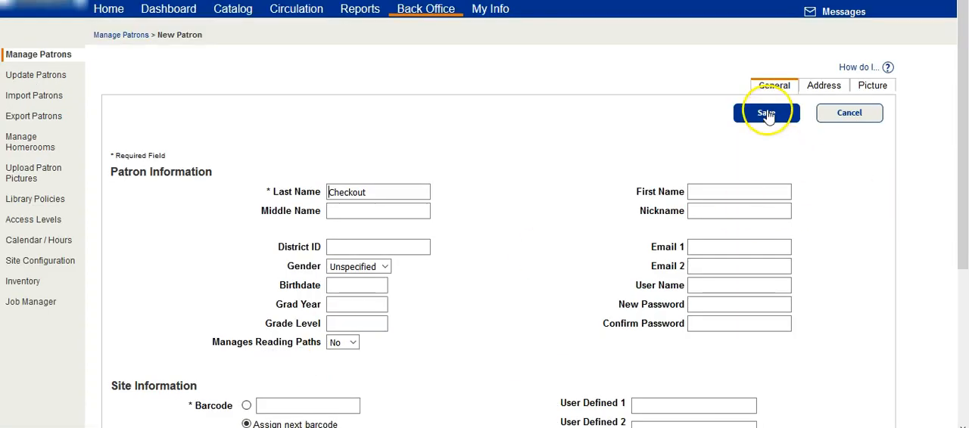
{"action": "mouse_move", "coordinate": [724, 137]}
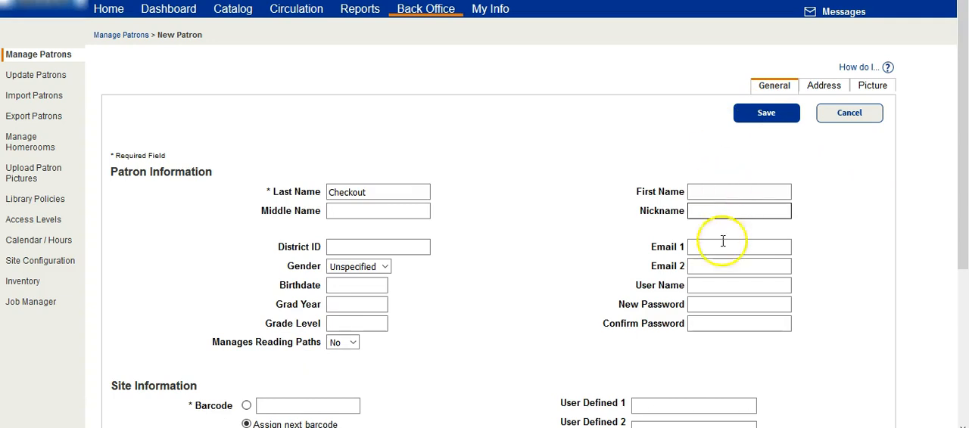
{"action": "left_click", "coordinate": [738, 304]}
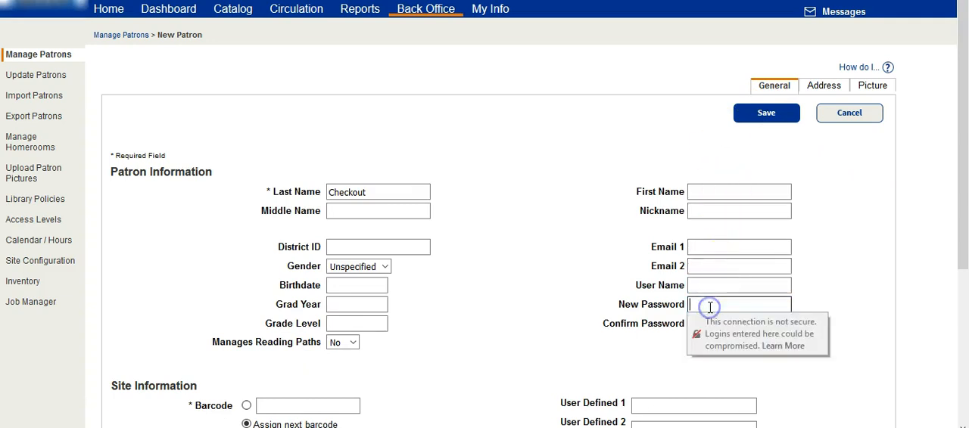
{"action": "mouse_move", "coordinate": [773, 154]}
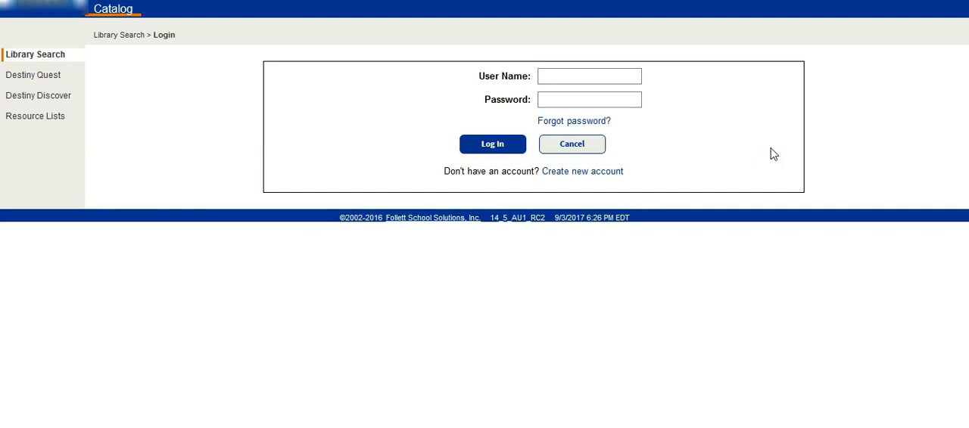
Step: Log in with user name checkout1 and its password
{"action": "left_click", "coordinate": [589, 76]}
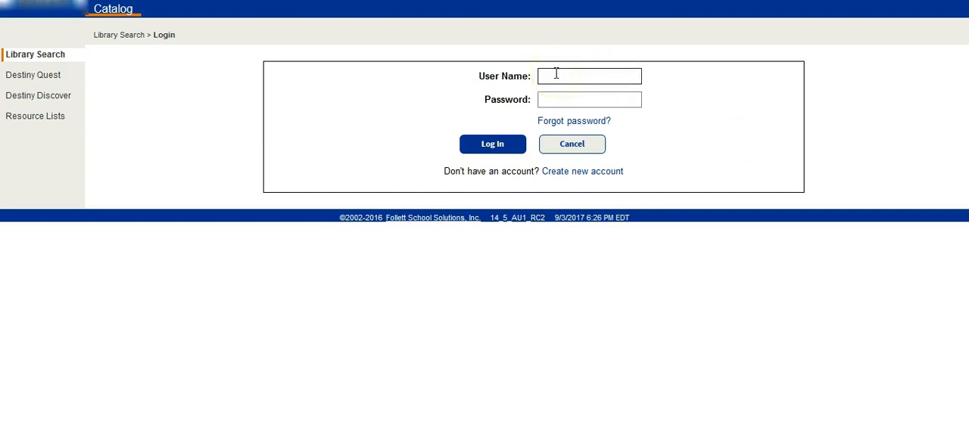
{"action": "type", "text": "check"}
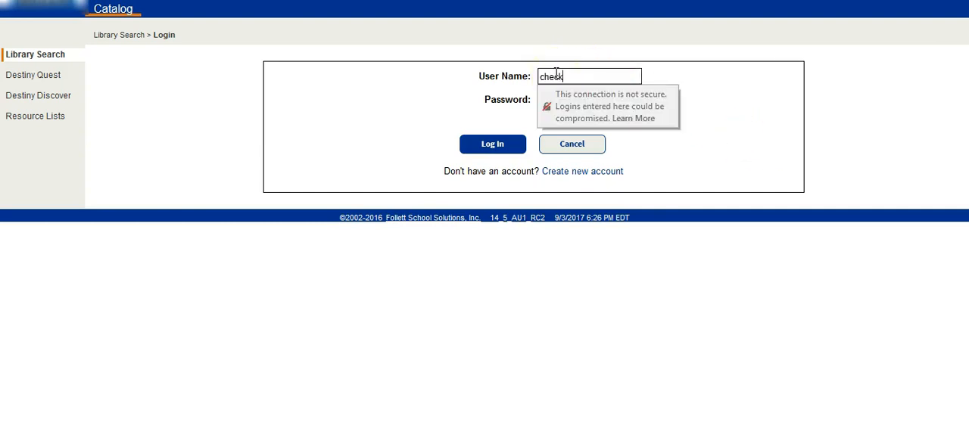
{"action": "left_click", "coordinate": [589, 99]}
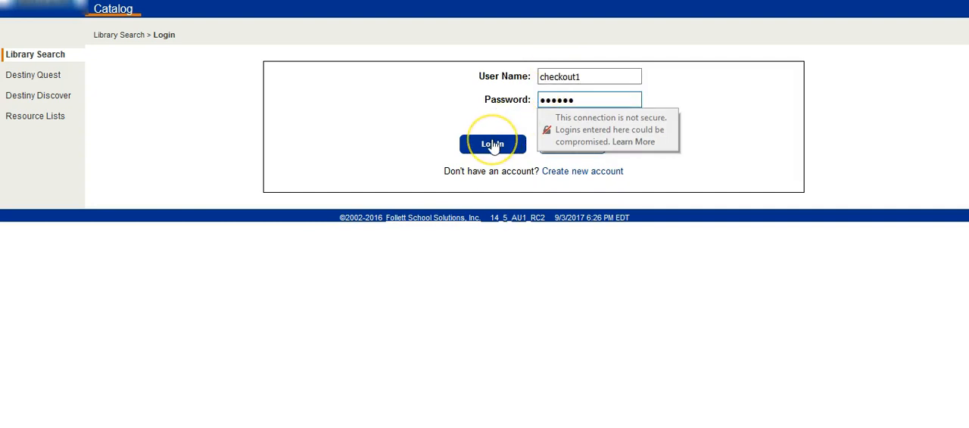
{"action": "left_click", "coordinate": [492, 144]}
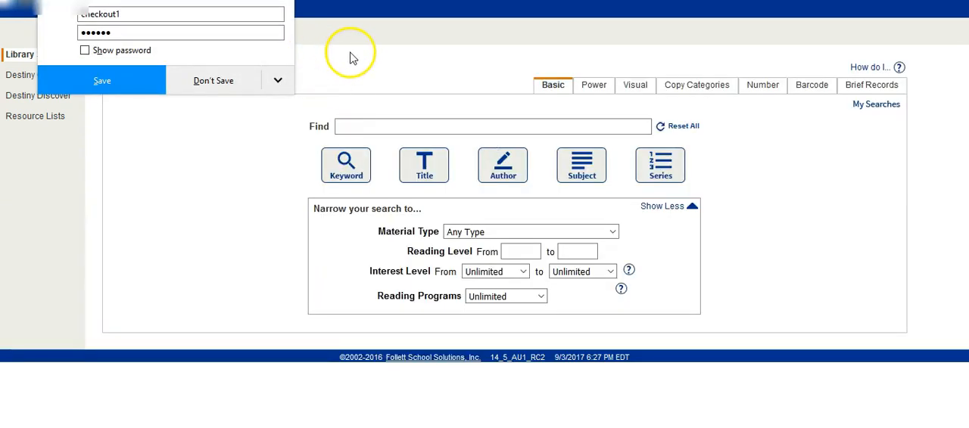
Step: Visit the Circulation Check Out, Check In, Renew and Patron Status pages as checkout1
{"action": "left_click", "coordinate": [213, 80]}
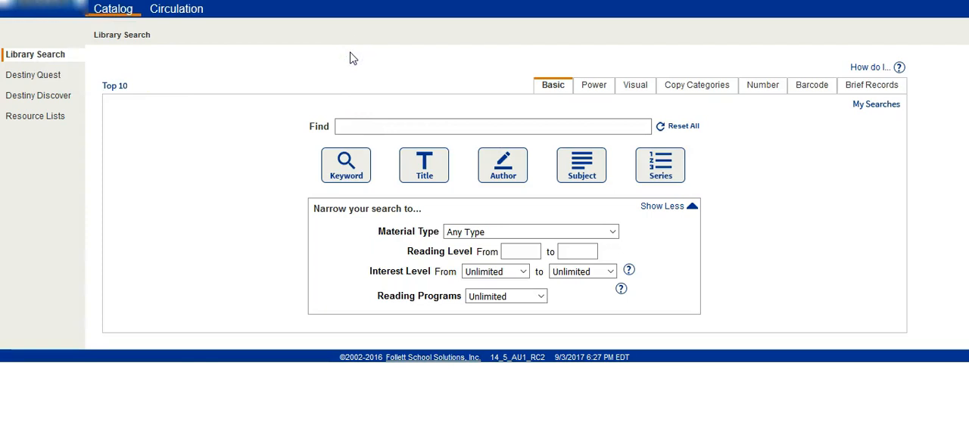
{"action": "mouse_move", "coordinate": [148, 28]}
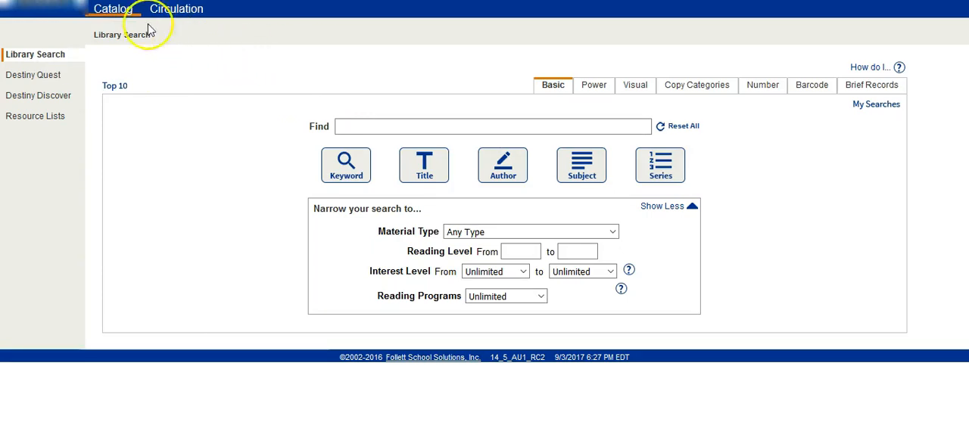
{"action": "mouse_move", "coordinate": [186, 11]}
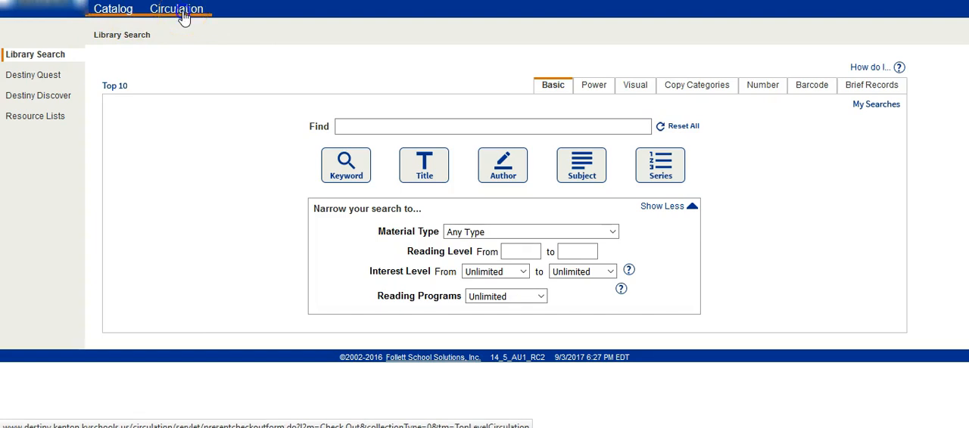
{"action": "left_click", "coordinate": [176, 8]}
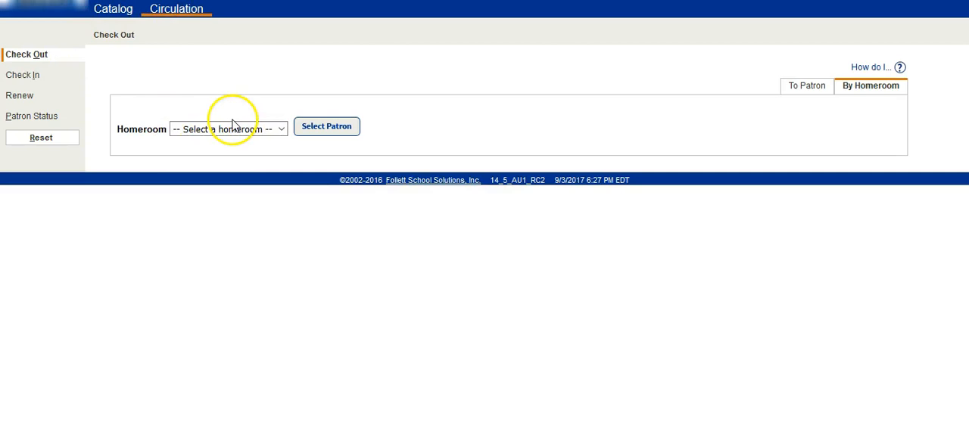
{"action": "left_click", "coordinate": [23, 75]}
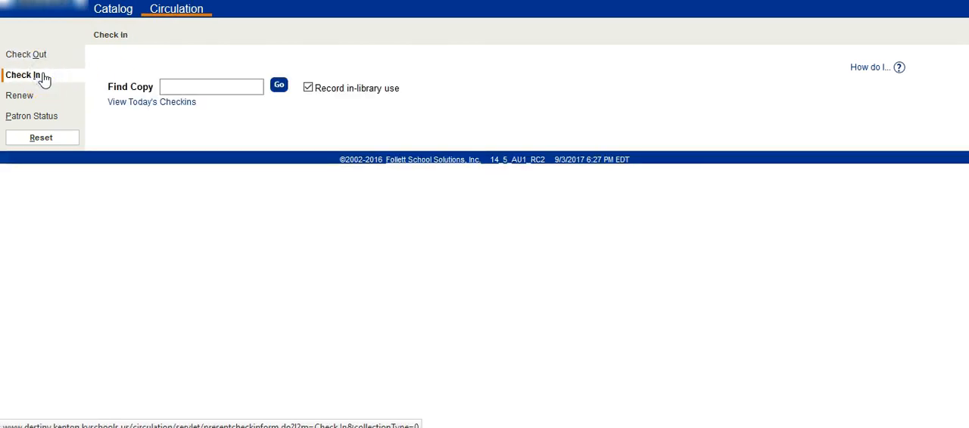
{"action": "left_click", "coordinate": [19, 96]}
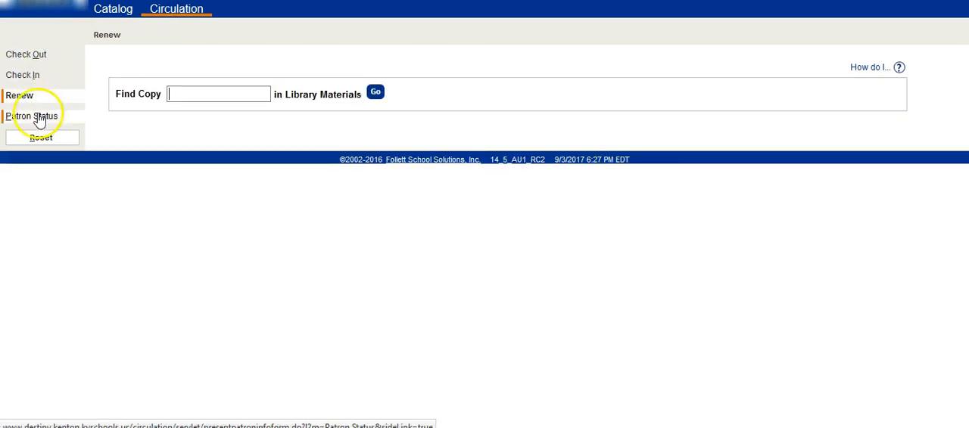
{"action": "left_click", "coordinate": [32, 116]}
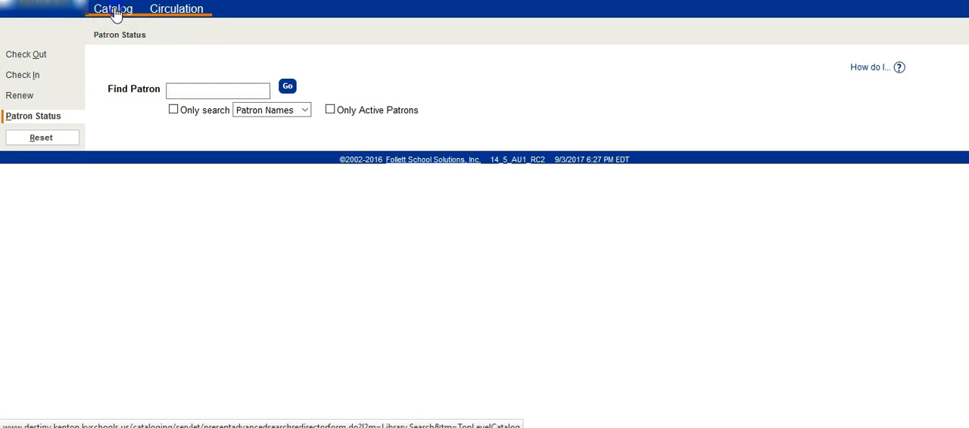
Step: Return to the Catalog search, then go back to Circulation's Patron Status lookup
{"action": "left_click", "coordinate": [112, 8]}
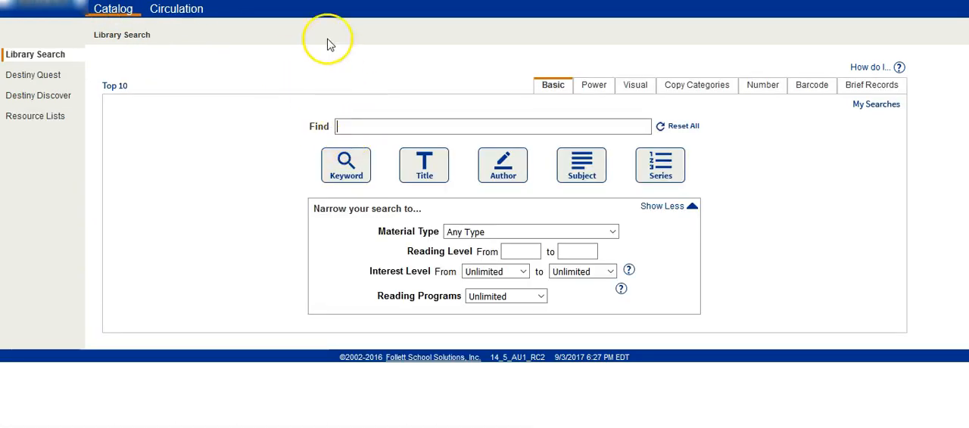
{"action": "left_click", "coordinate": [176, 9]}
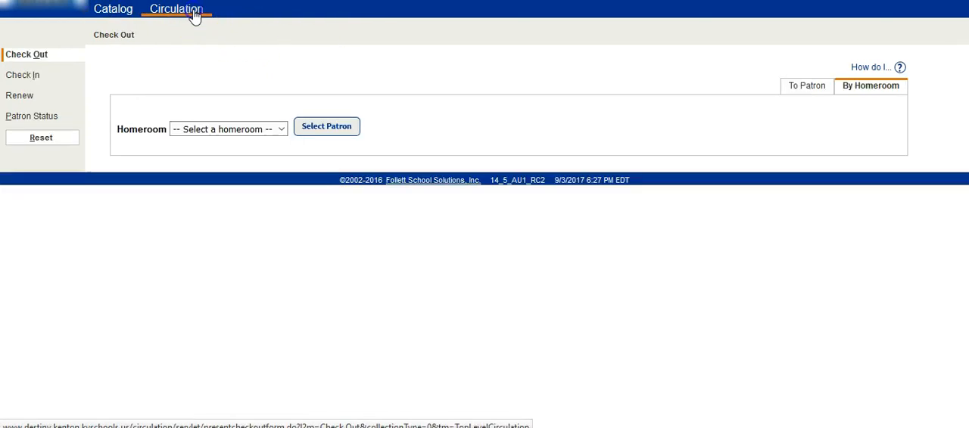
{"action": "left_click", "coordinate": [32, 116]}
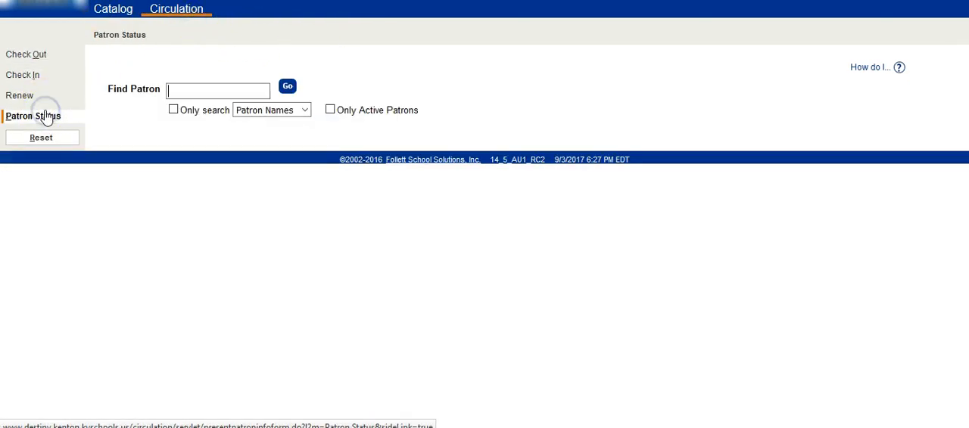